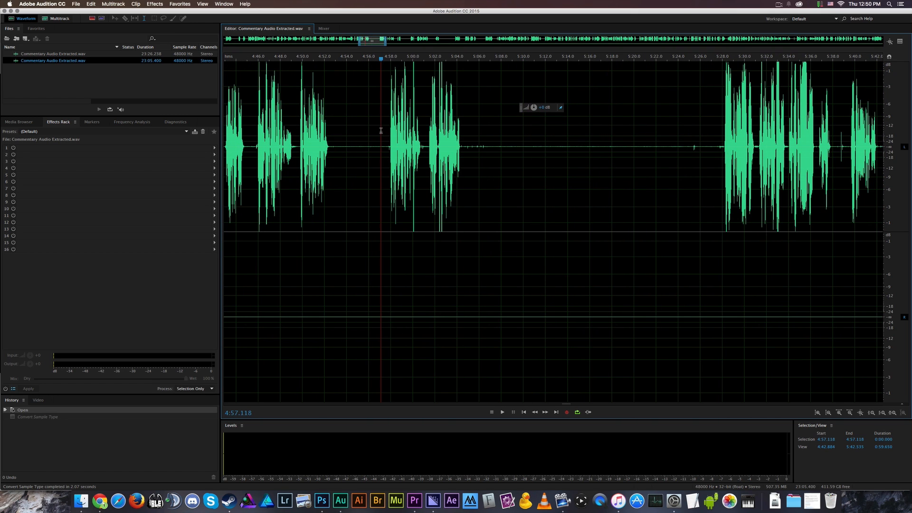
Zoom out to show the whole recording and list the Edit menu commands.
click(587, 149)
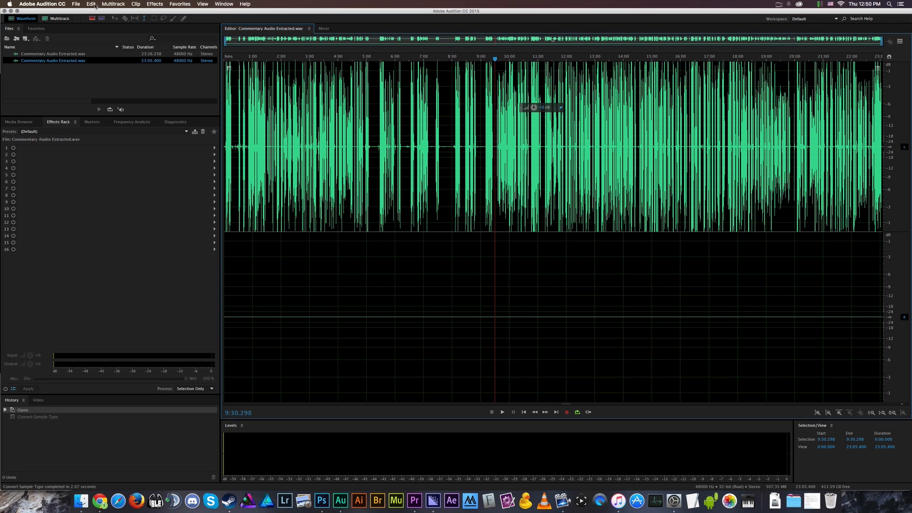
click(91, 4)
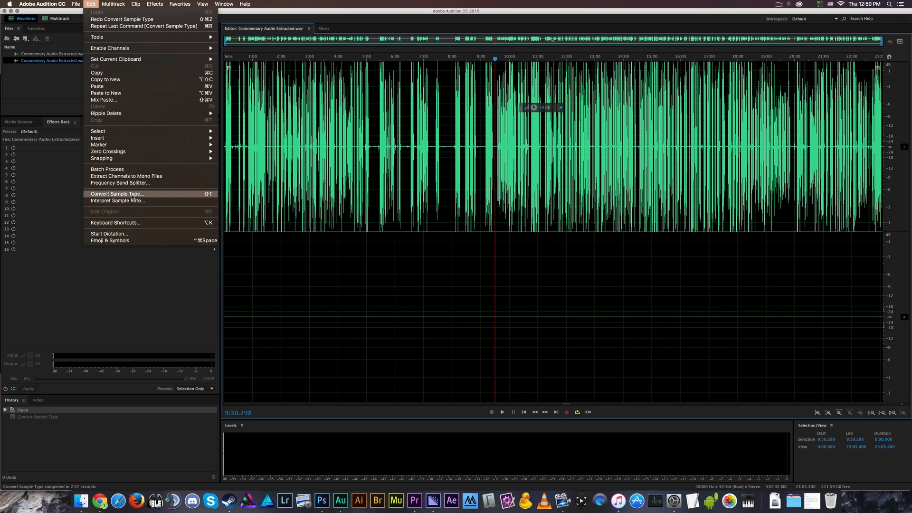
Set Convert Sample Type to Mono, taking 100% of the left channel and 0% of the right.
click(116, 194)
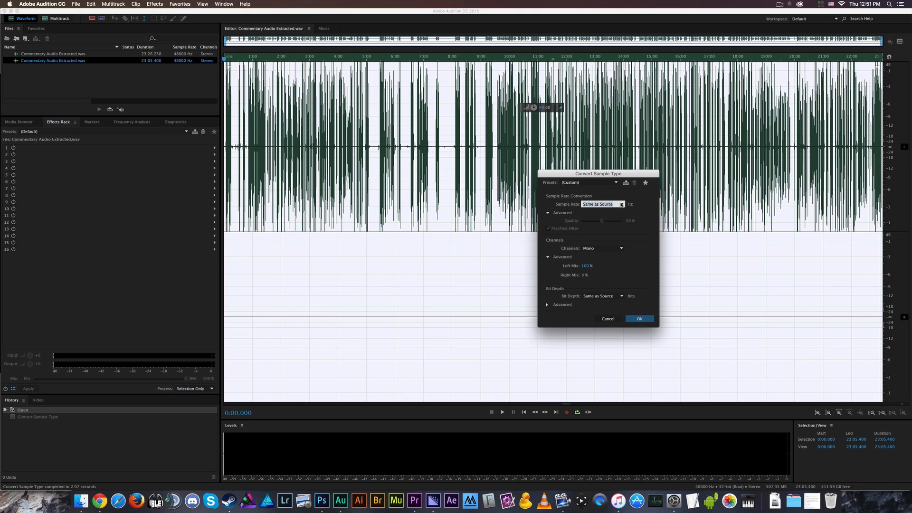
mouse_move(556, 216)
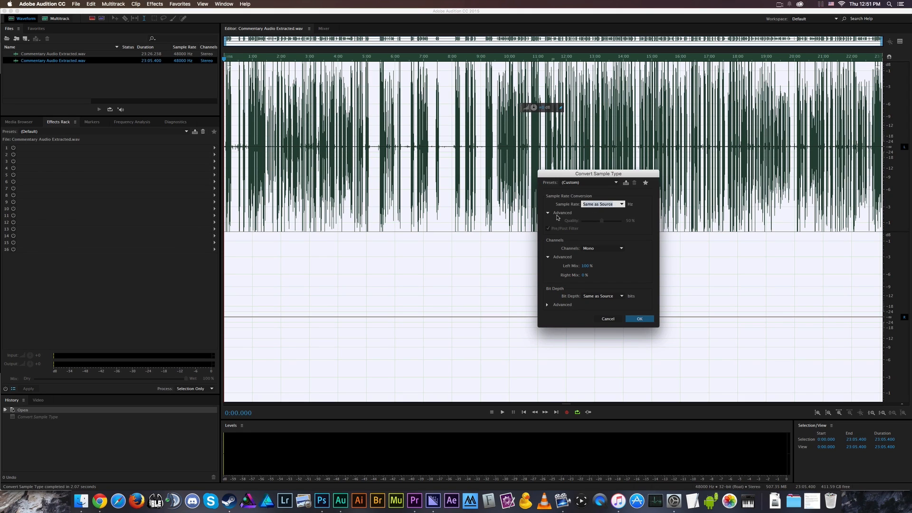
click(604, 247)
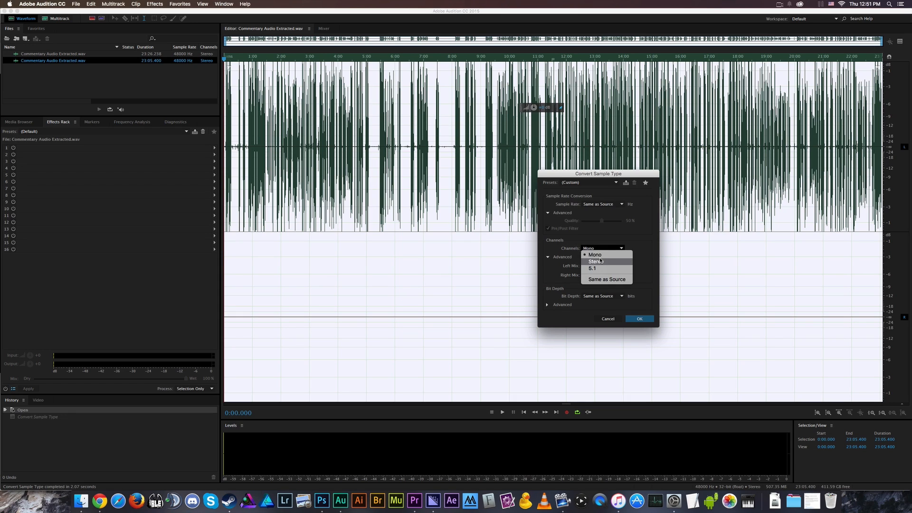
click(595, 255)
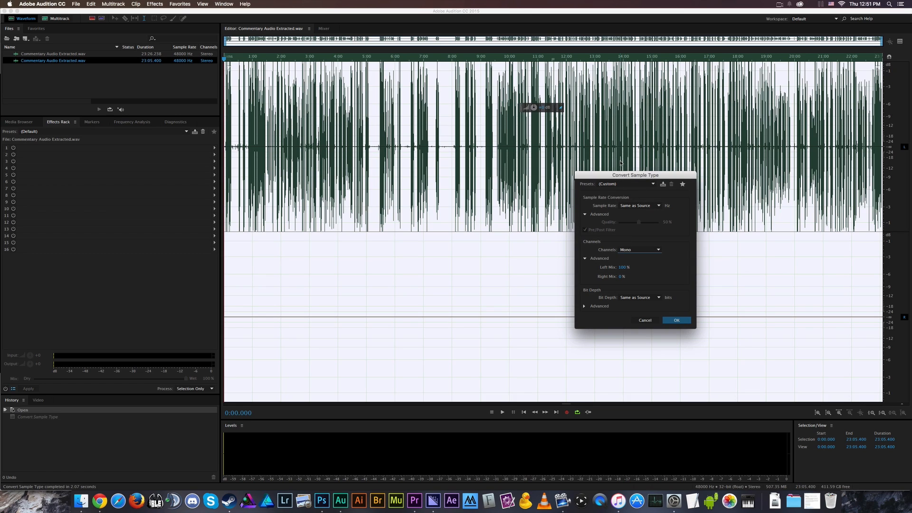
mouse_move(620, 272)
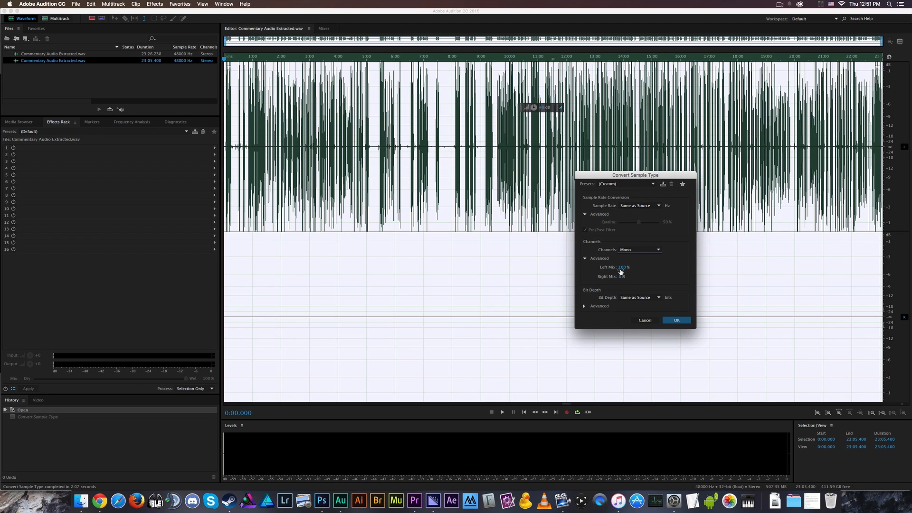
mouse_move(622, 271)
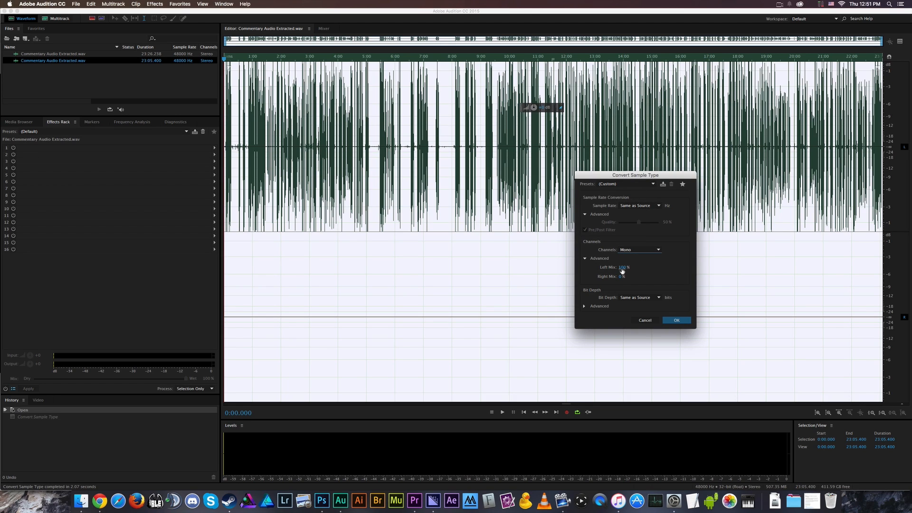
mouse_move(635, 278)
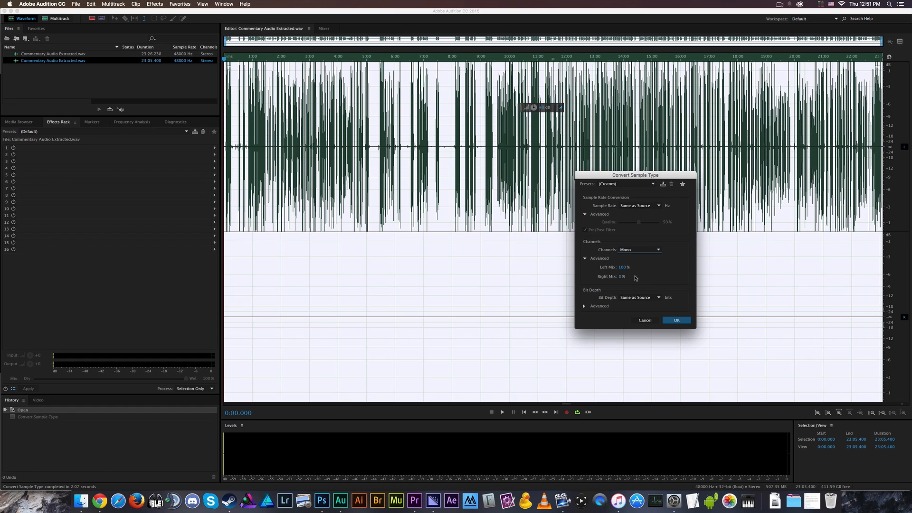
mouse_move(636, 273)
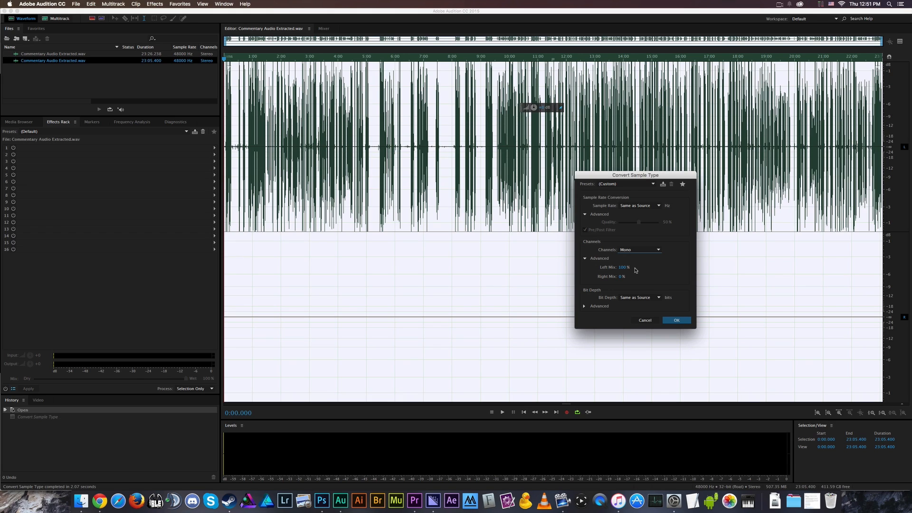
mouse_move(469, 185)
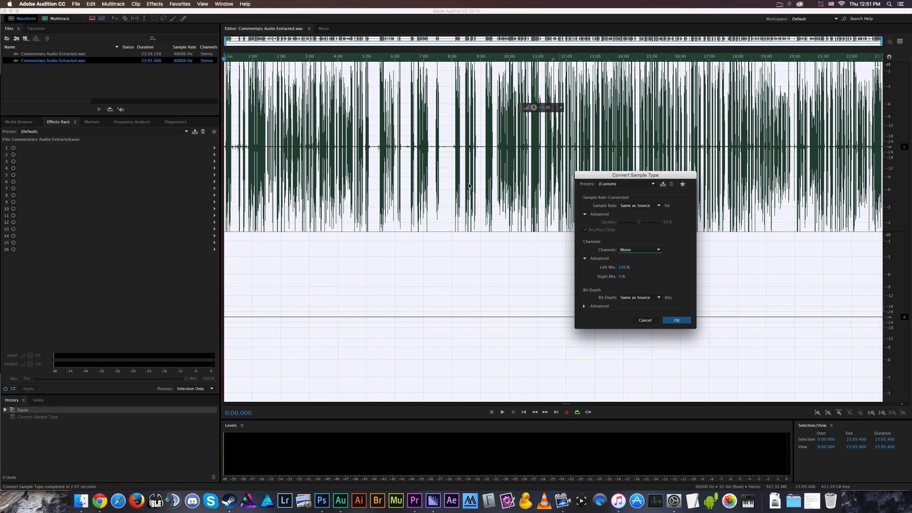
mouse_move(618, 323)
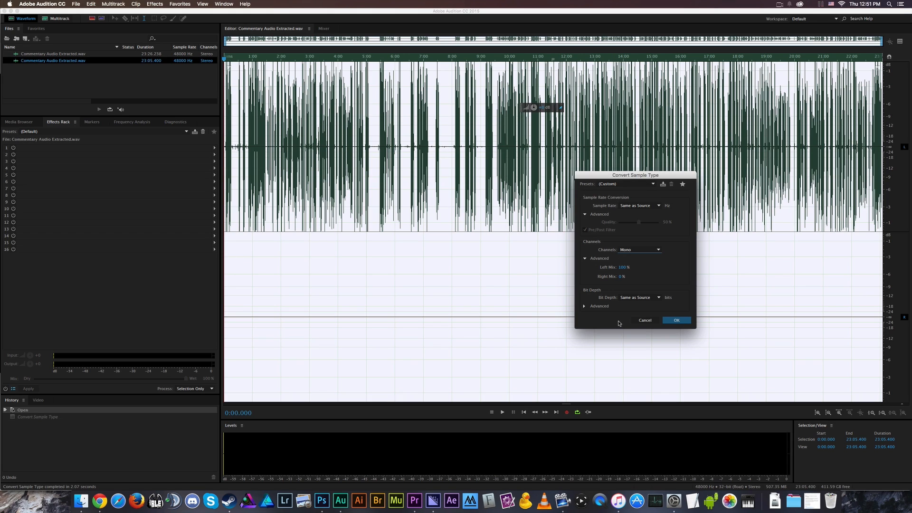
mouse_move(602, 270)
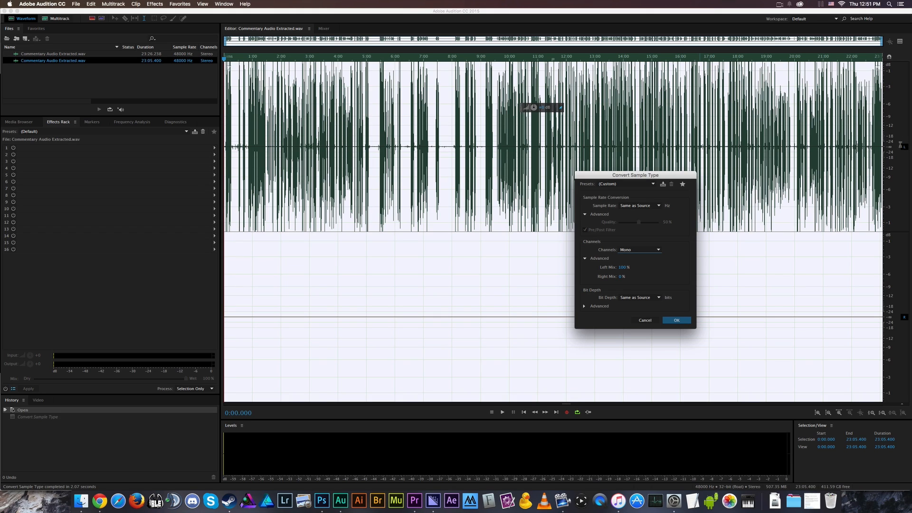
mouse_move(644, 277)
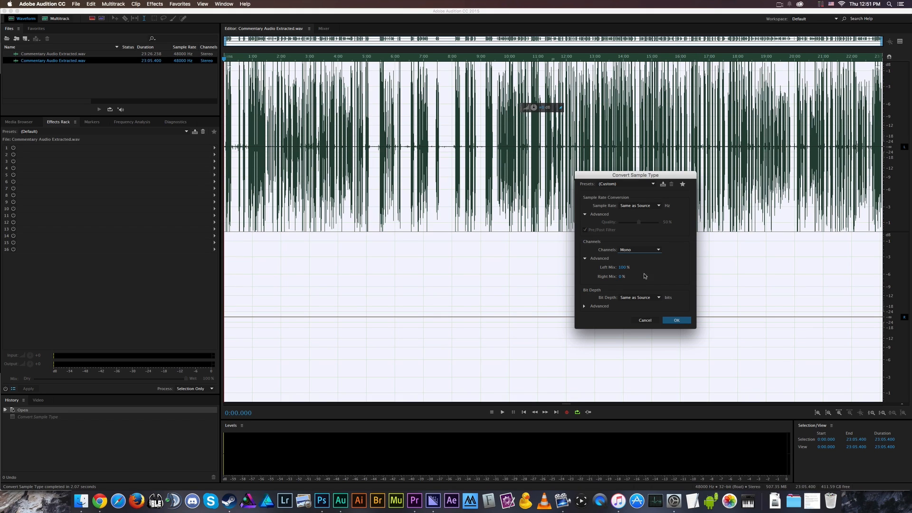
mouse_move(629, 296)
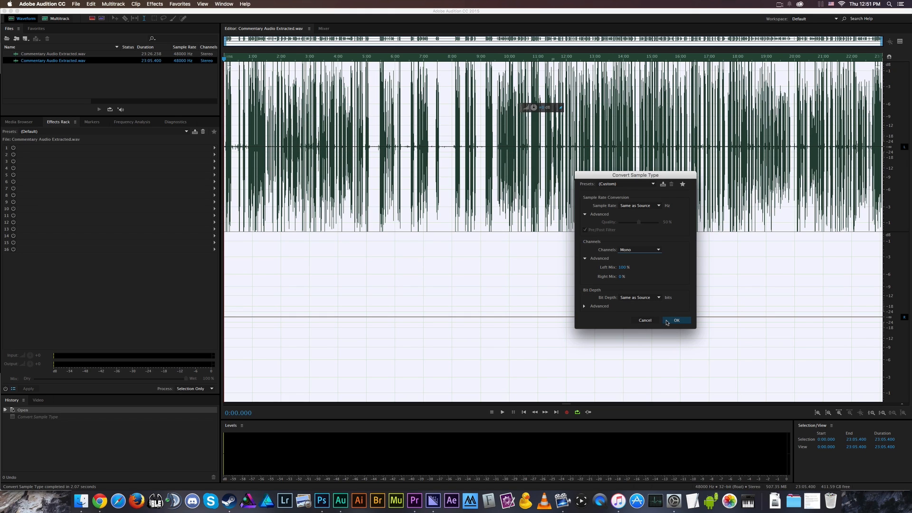
Apply the conversion so the commentary becomes one mono channel of the left speech.
click(675, 320)
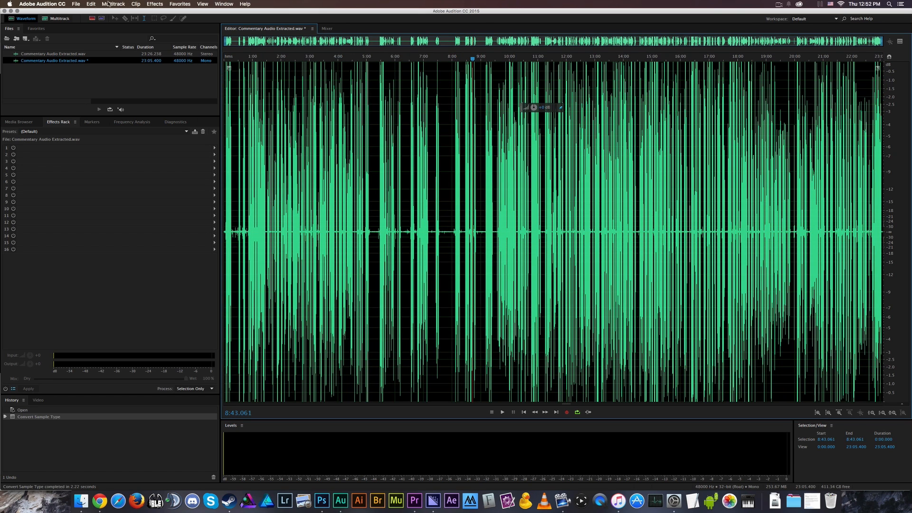
Convert the mono commentary to stereo so the speech fills both channels.
click(92, 4)
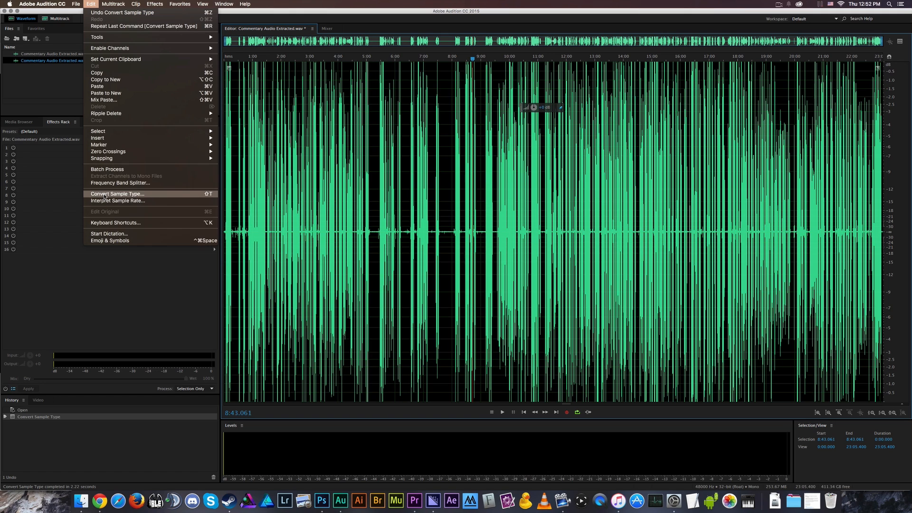
click(116, 194)
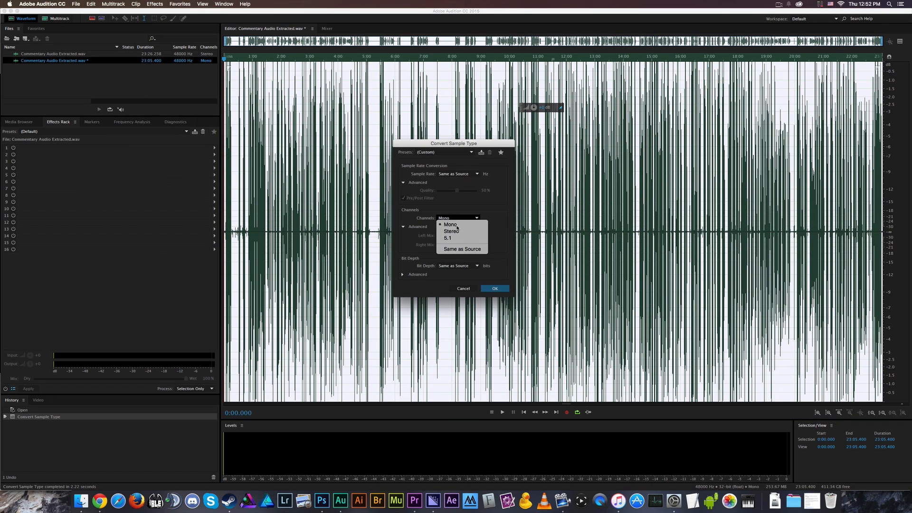
click(452, 231)
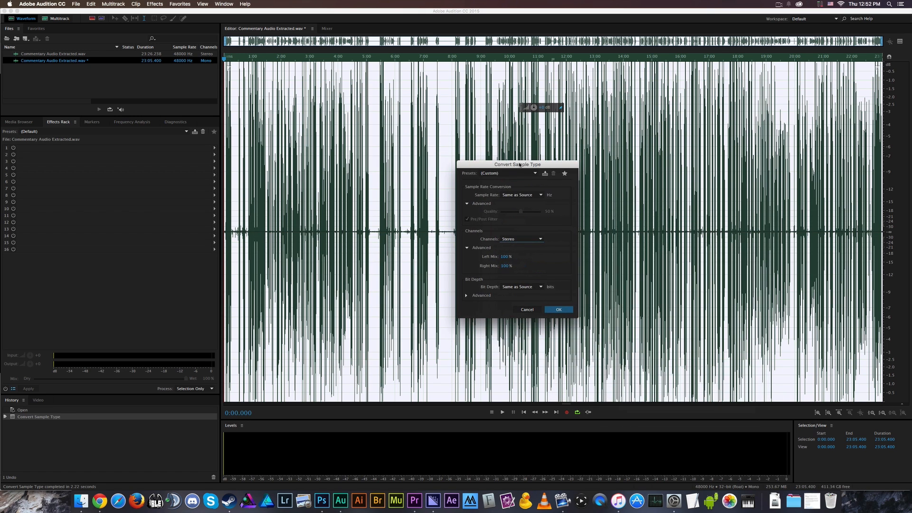
click(558, 308)
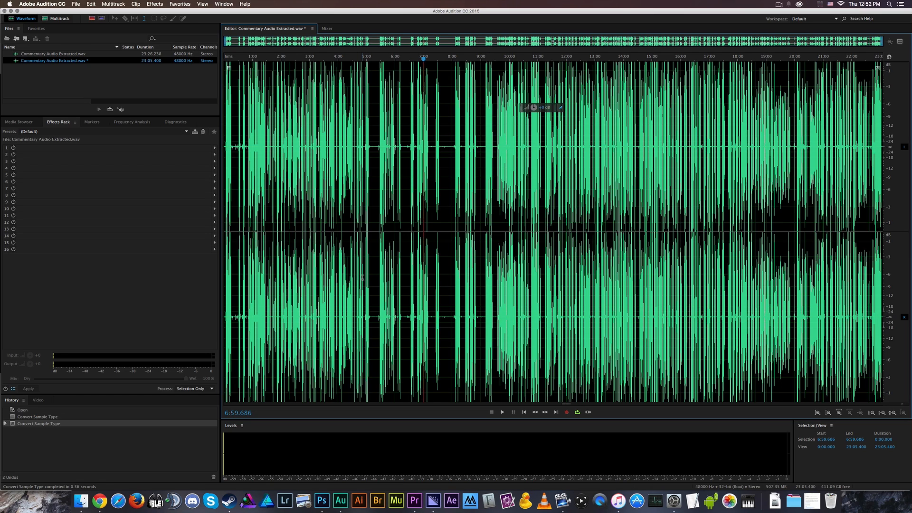
mouse_move(162, 219)
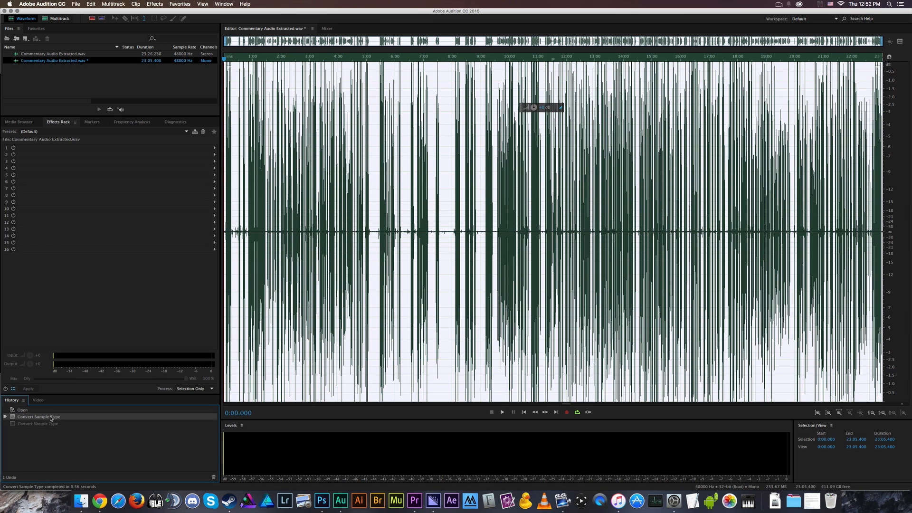
Run the Convert to Stereo favourite to duplicate the speech across both channels.
click(179, 4)
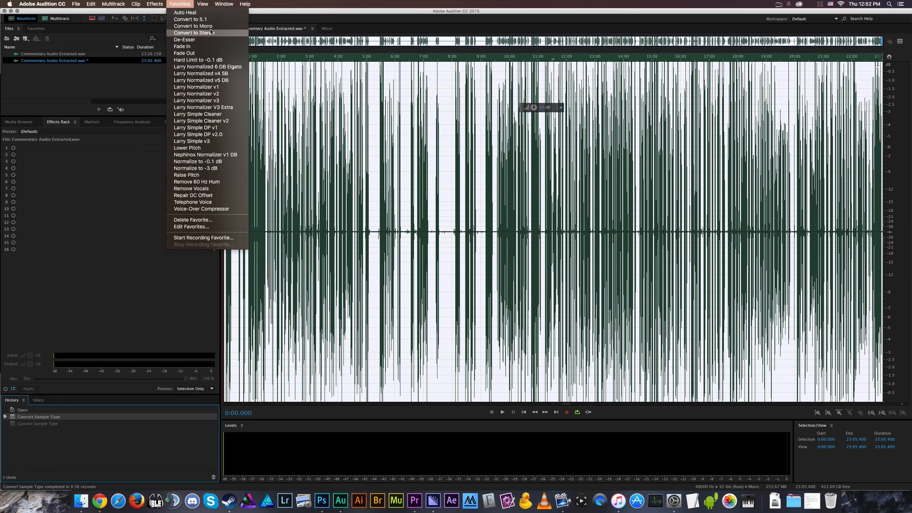
mouse_move(194, 26)
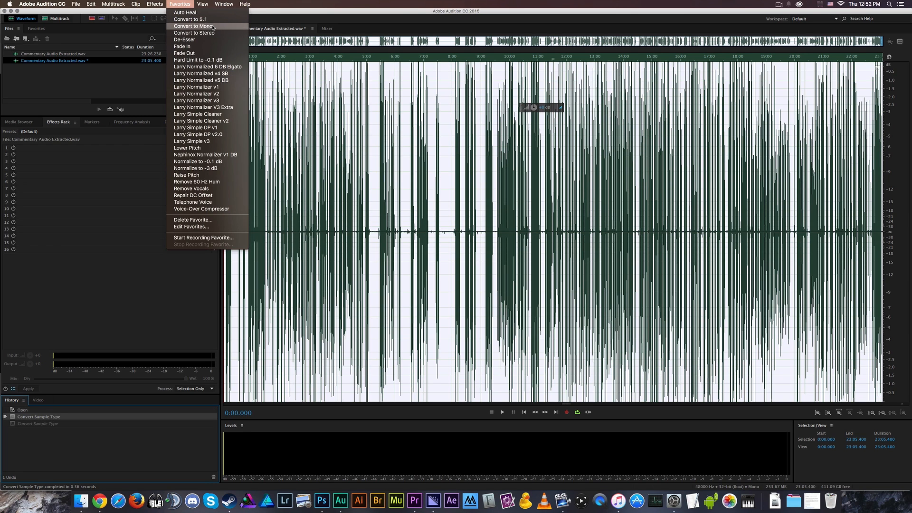
mouse_move(193, 32)
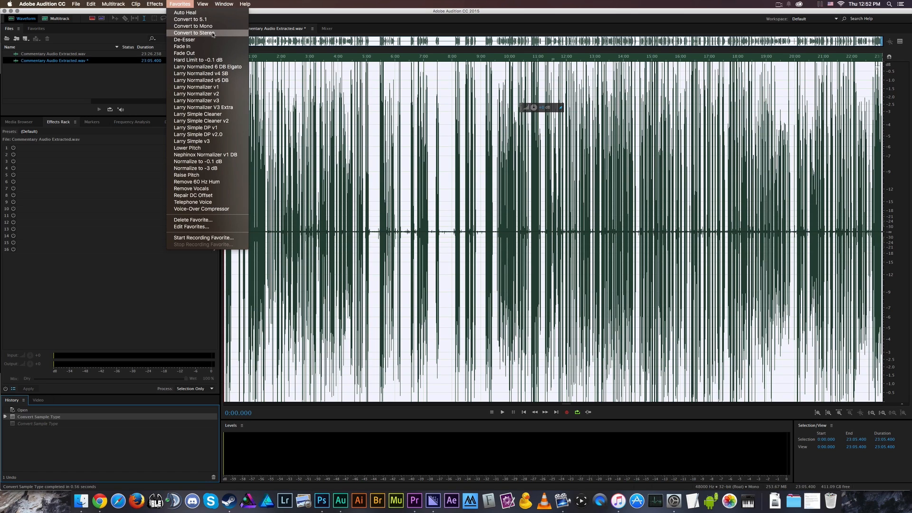
mouse_move(194, 27)
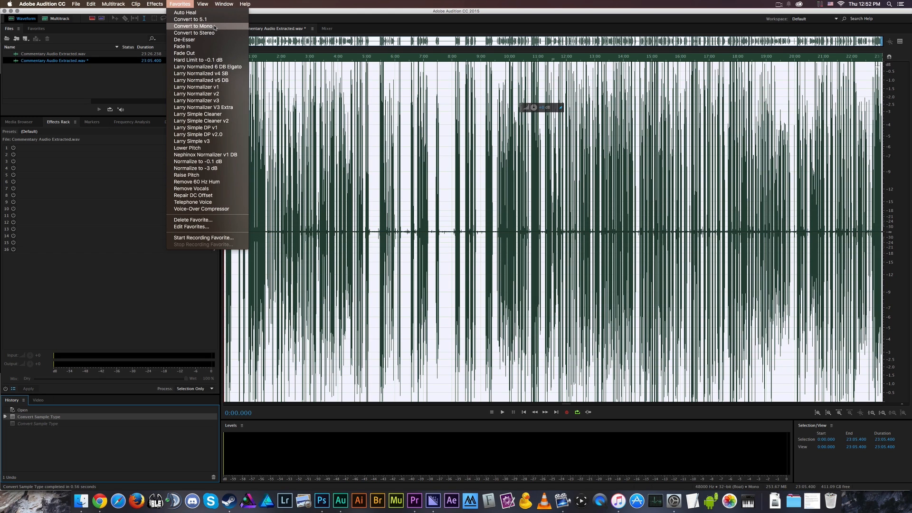
click(194, 32)
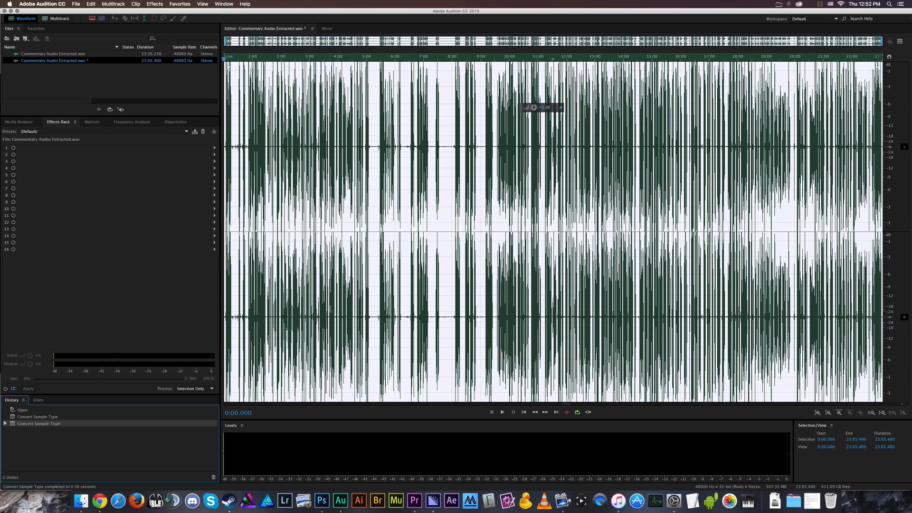